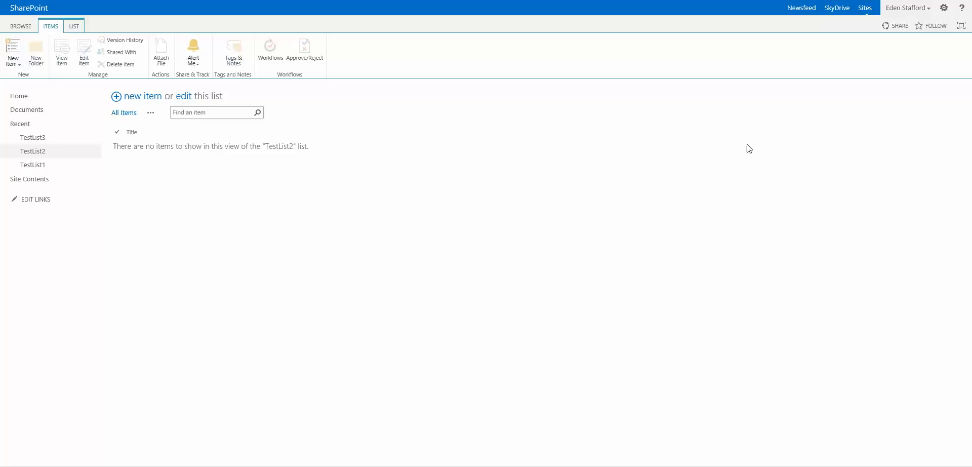
mouse_move(751, 156)
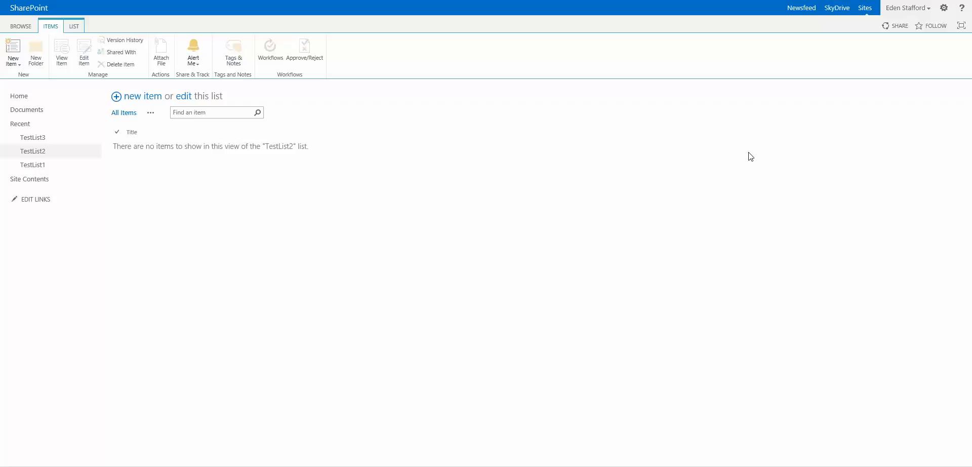
mouse_move(739, 154)
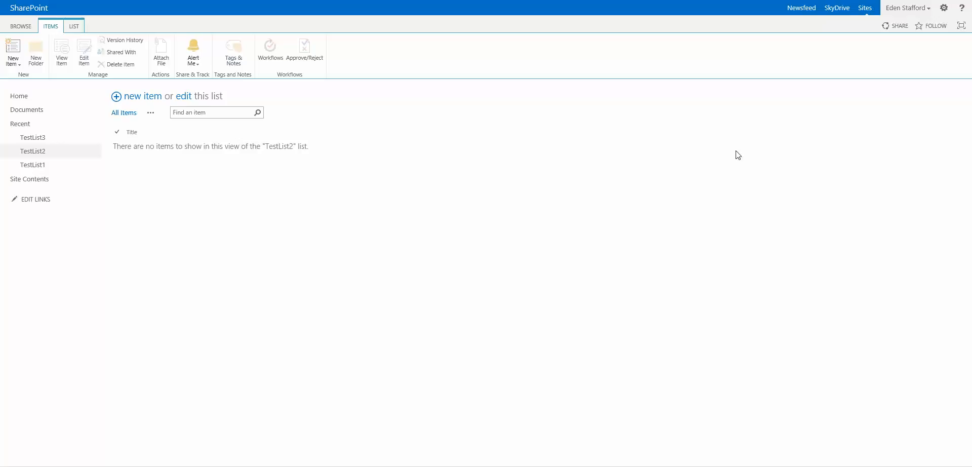
mouse_move(73, 27)
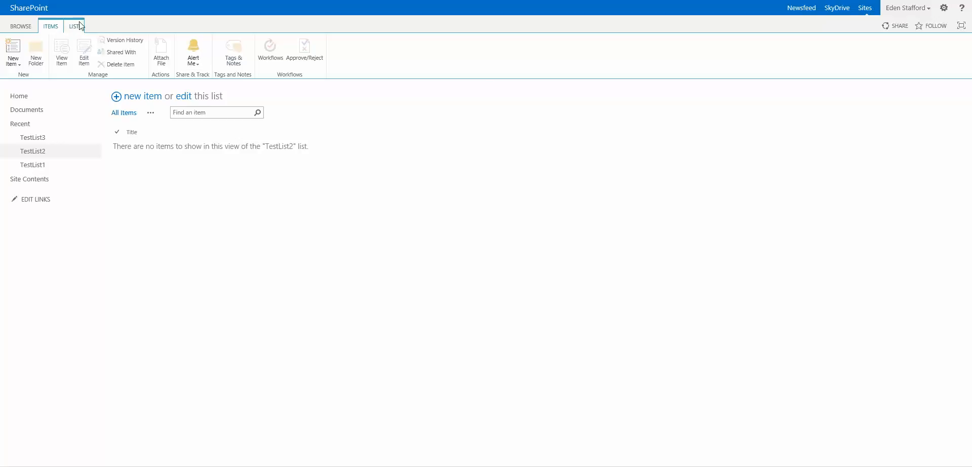
Show TestList2's Nintex Forms choices for the Item and Corporate Content Type forms.
click(73, 27)
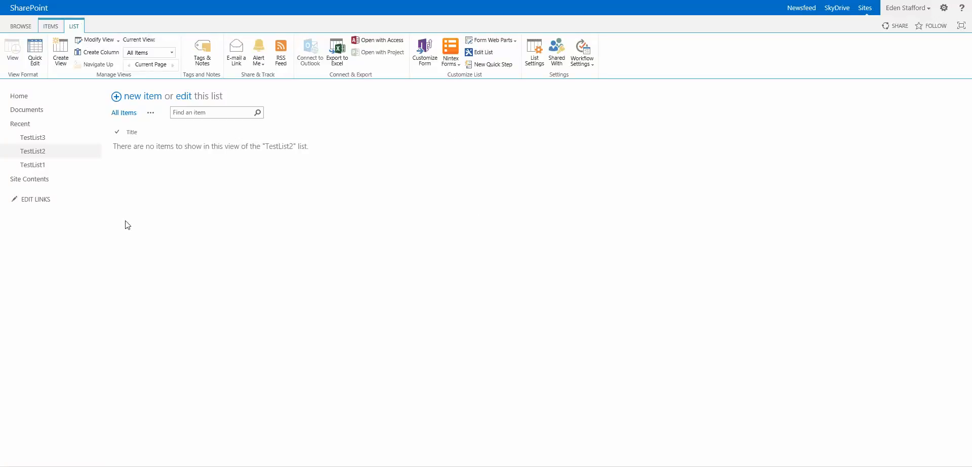
mouse_move(149, 79)
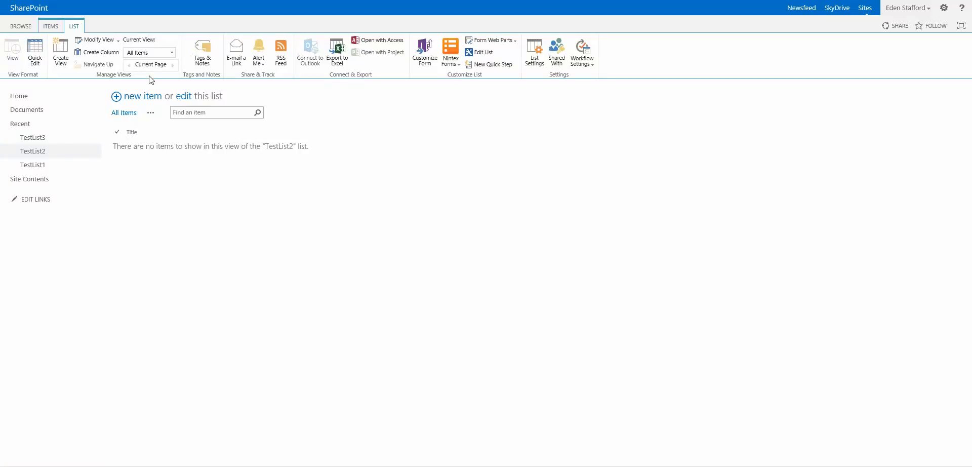
mouse_move(491, 40)
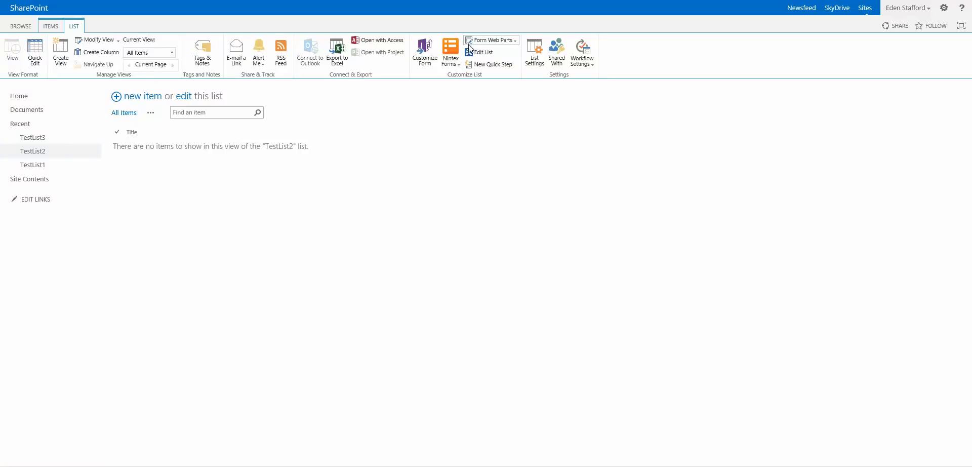
mouse_move(188, 203)
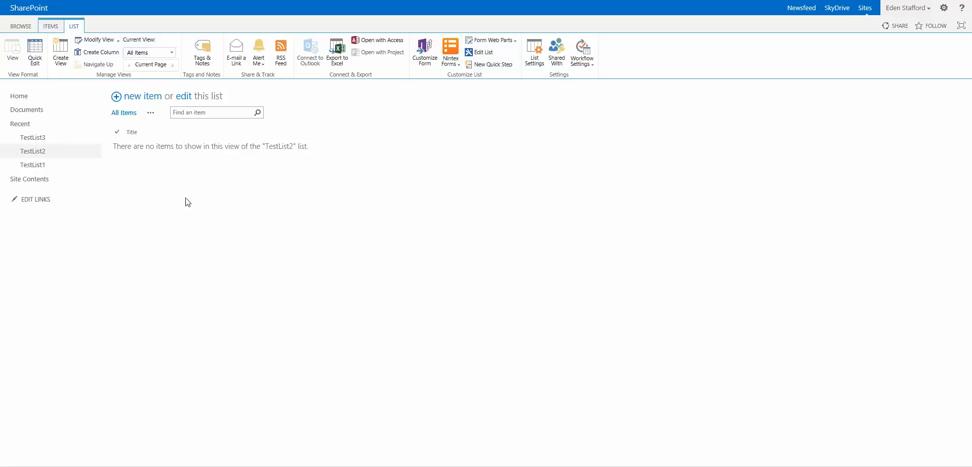
mouse_move(423, 85)
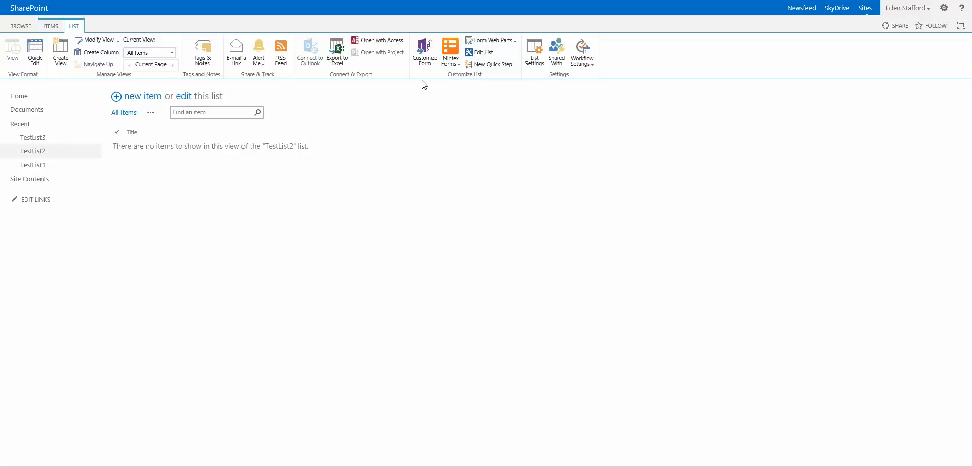
mouse_move(506, 152)
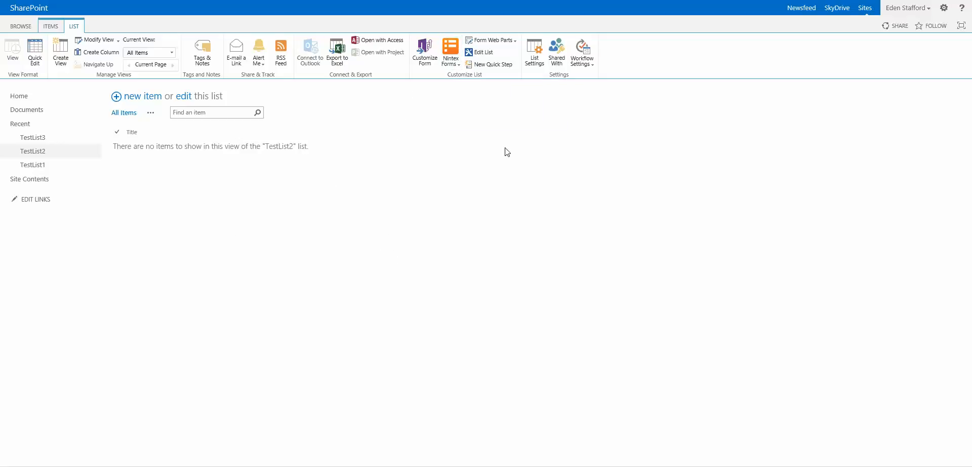
mouse_move(494, 142)
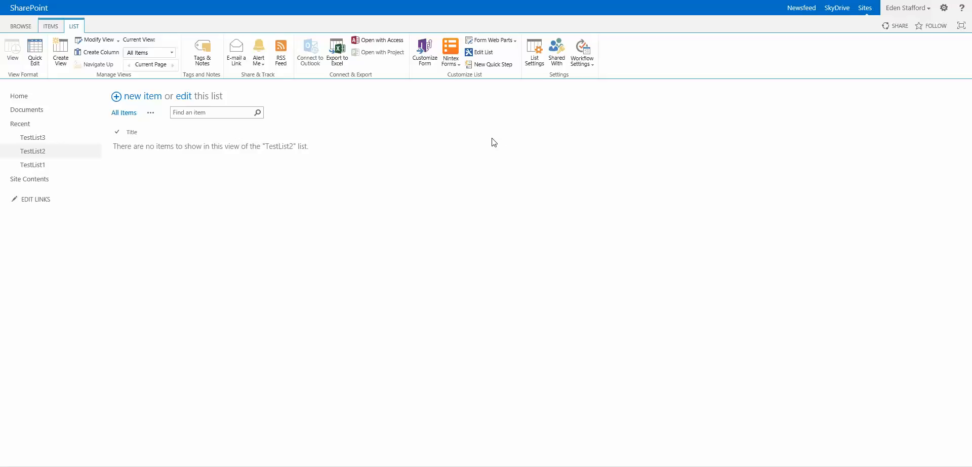
mouse_move(476, 98)
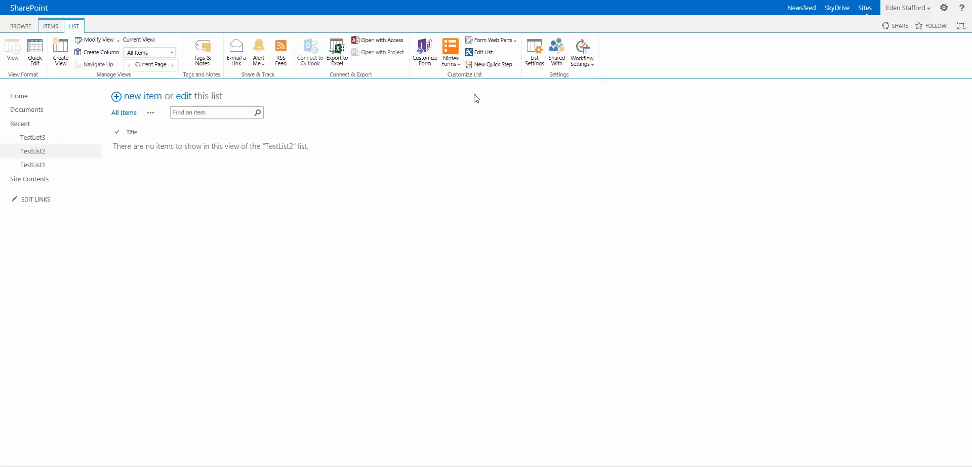
mouse_move(450, 51)
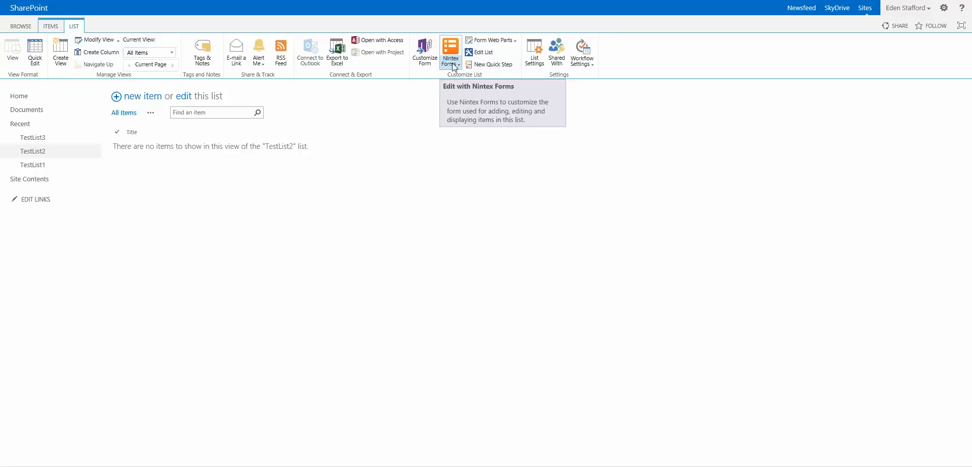
click(450, 52)
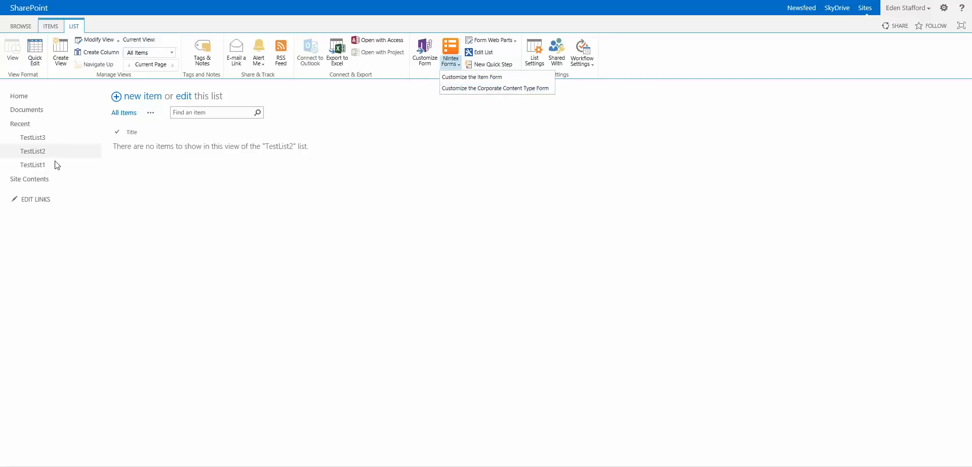
mouse_move(36, 145)
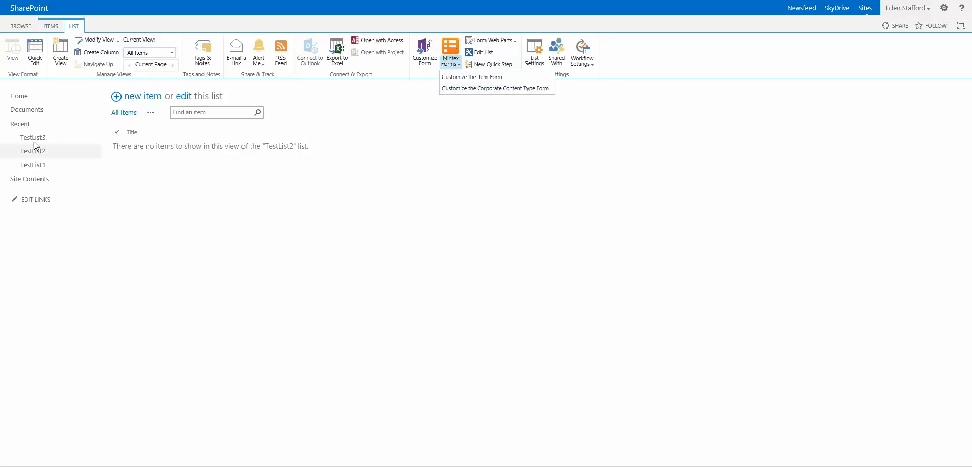
mouse_move(61, 156)
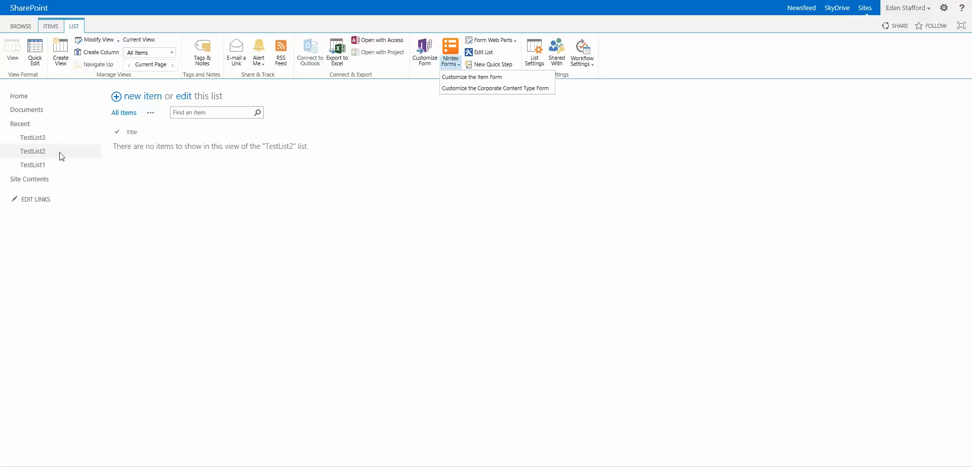
mouse_move(497, 88)
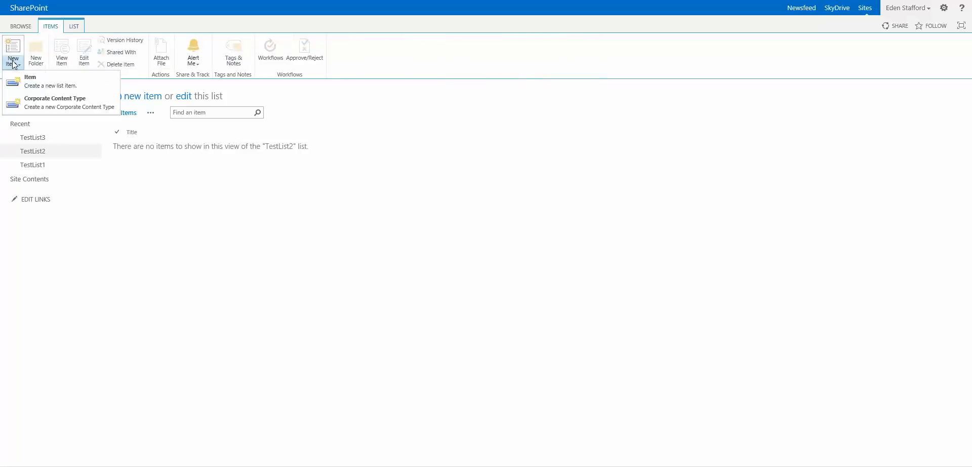
Start a new TestList2 item and place the cursor in its Title field.
click(29, 76)
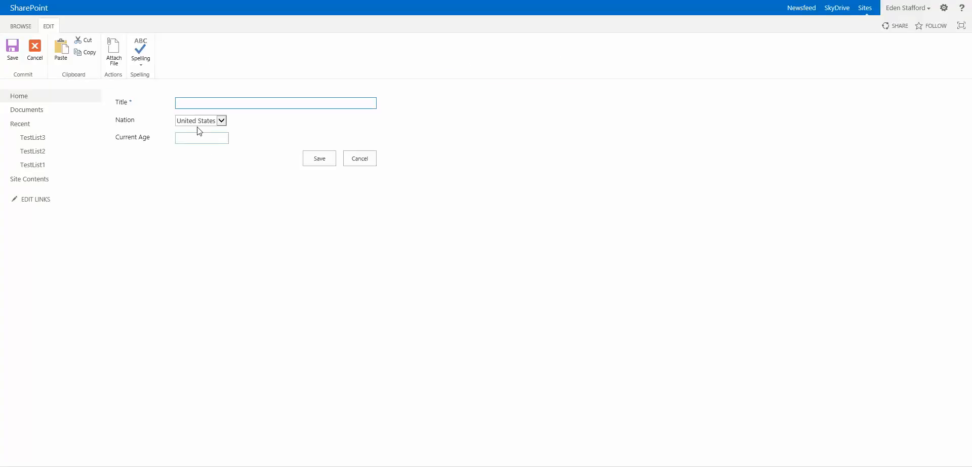
click(275, 103)
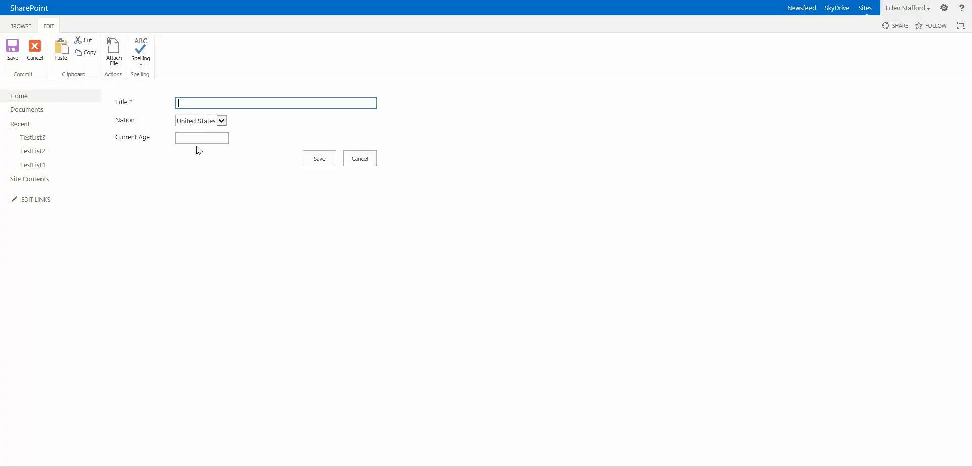
mouse_move(248, 154)
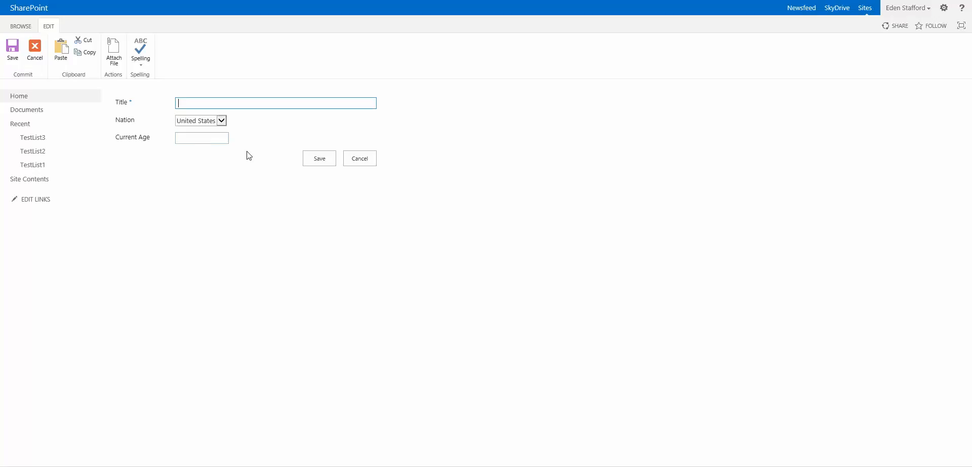
mouse_move(277, 201)
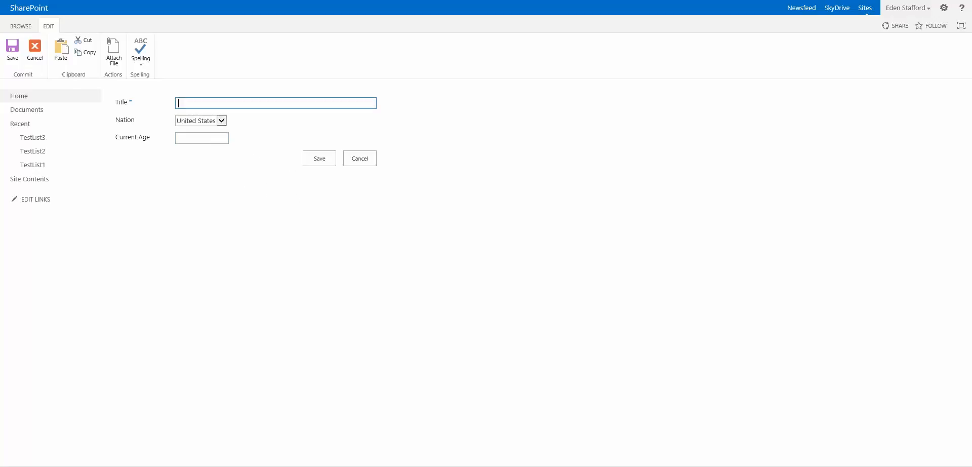
Leave the form, return to TestList2 and go to CT Site's Site Settings page.
click(358, 158)
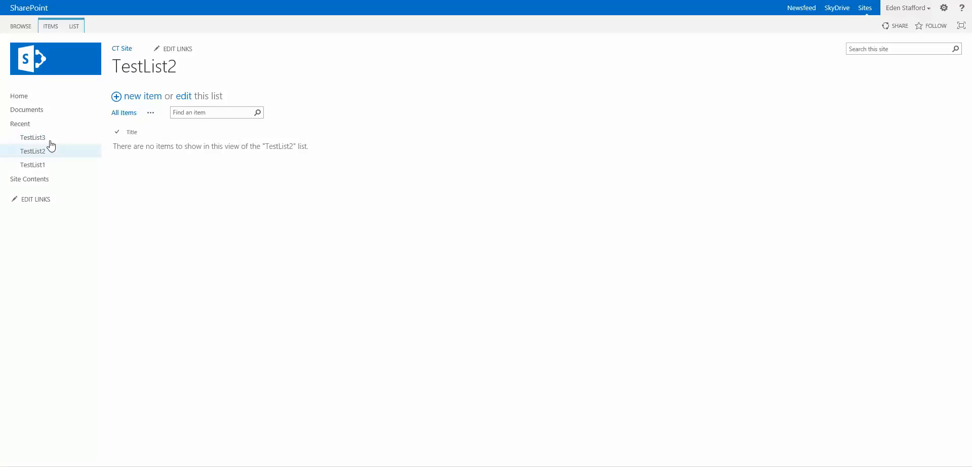
mouse_move(74, 165)
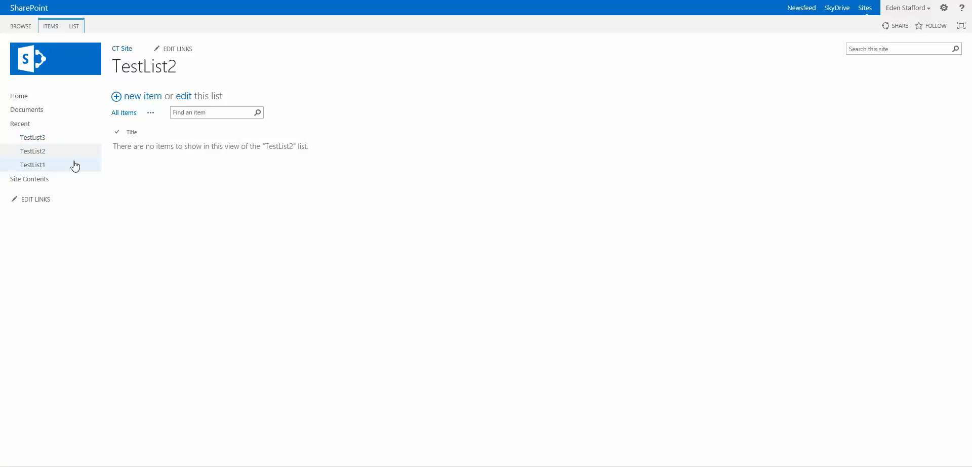
mouse_move(184, 188)
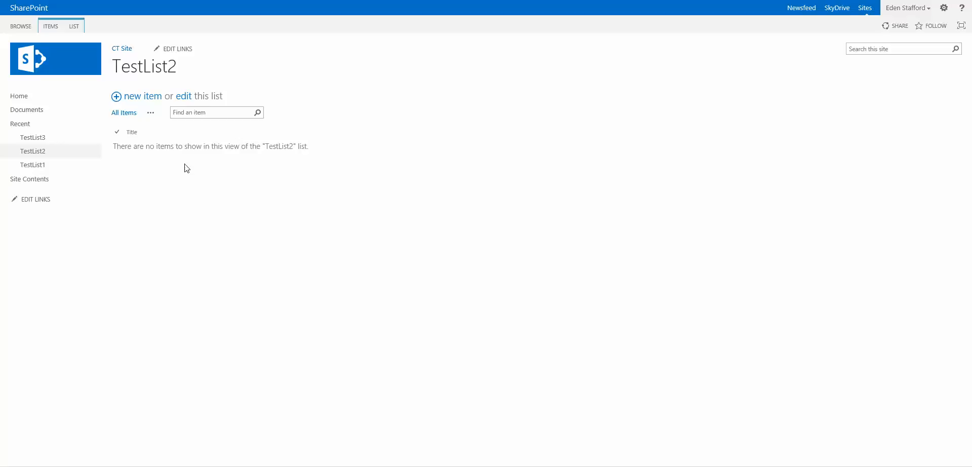
mouse_move(175, 140)
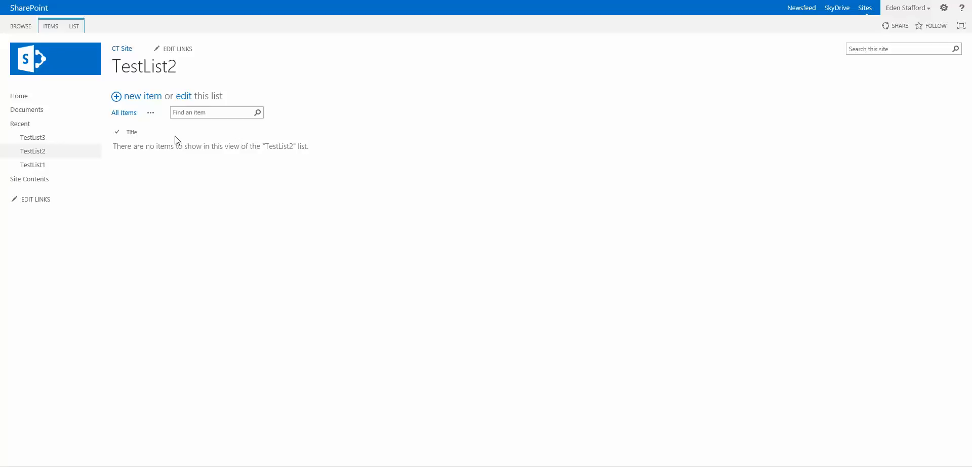
mouse_move(195, 234)
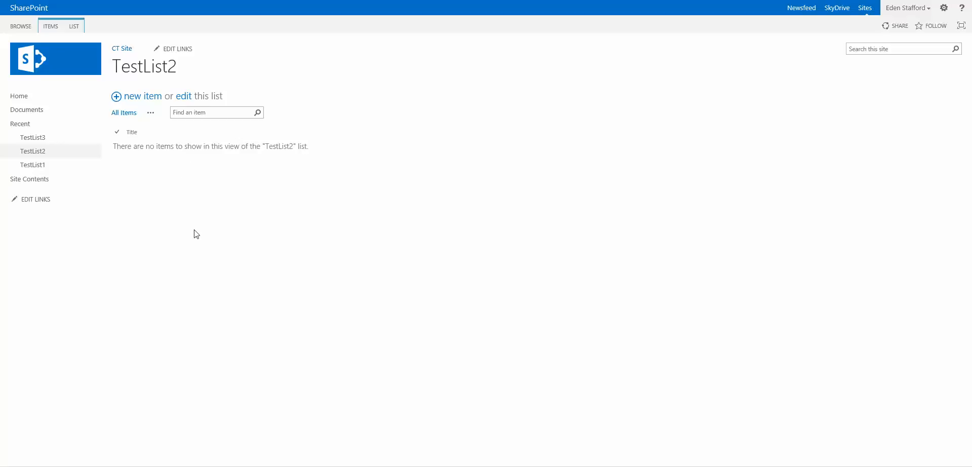
mouse_move(234, 228)
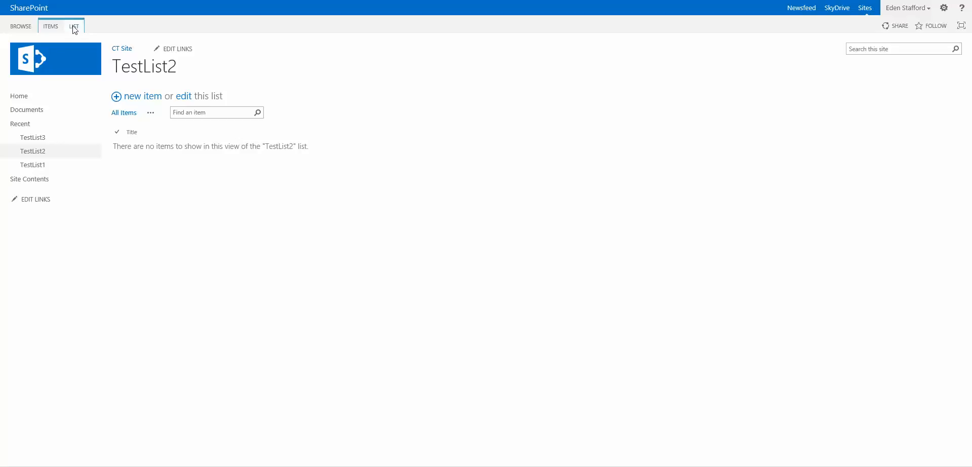
click(74, 26)
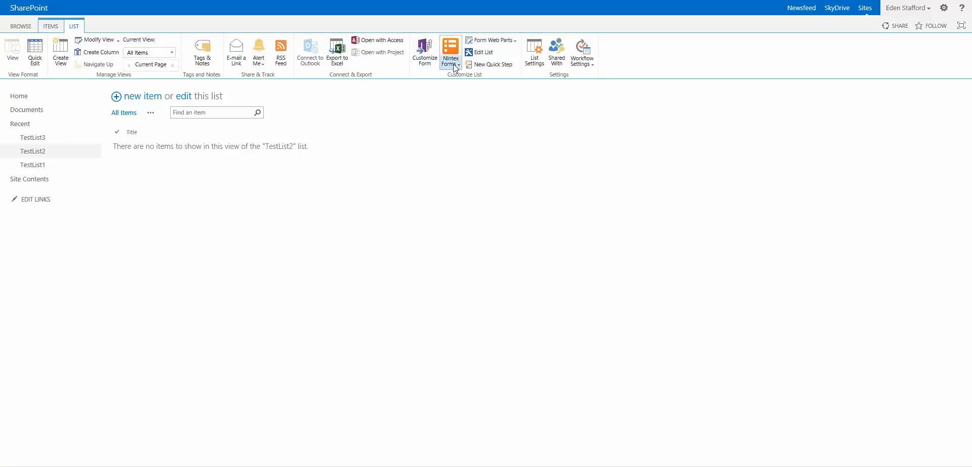
click(450, 52)
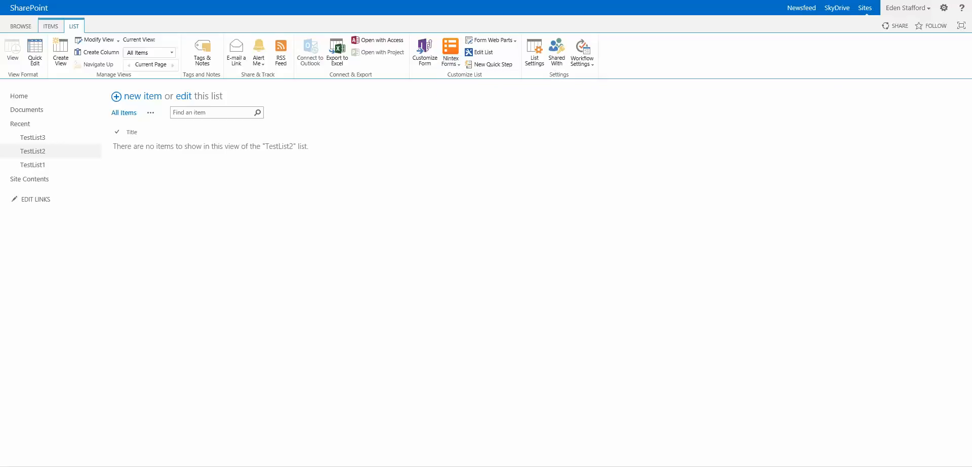
click(945, 7)
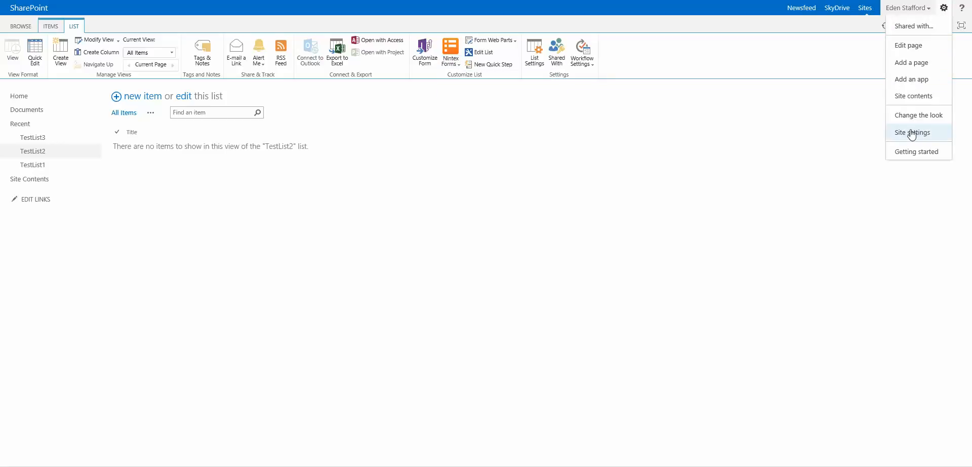
click(912, 132)
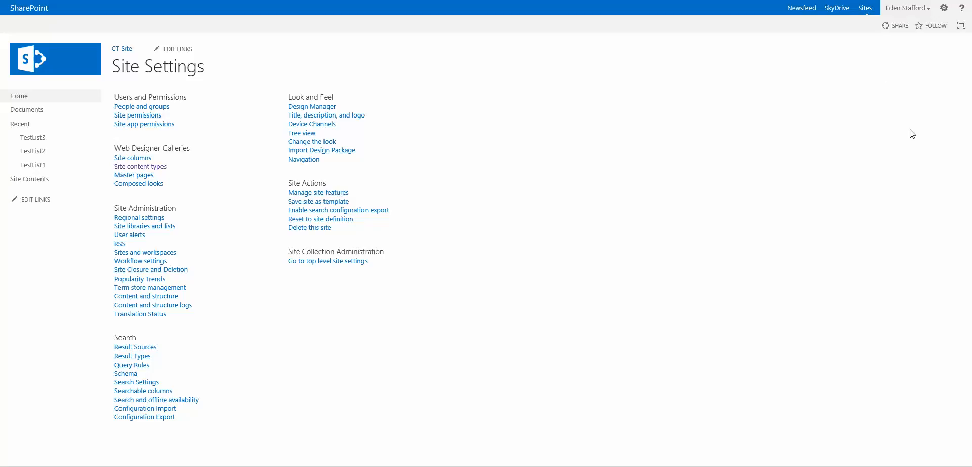
mouse_move(140, 166)
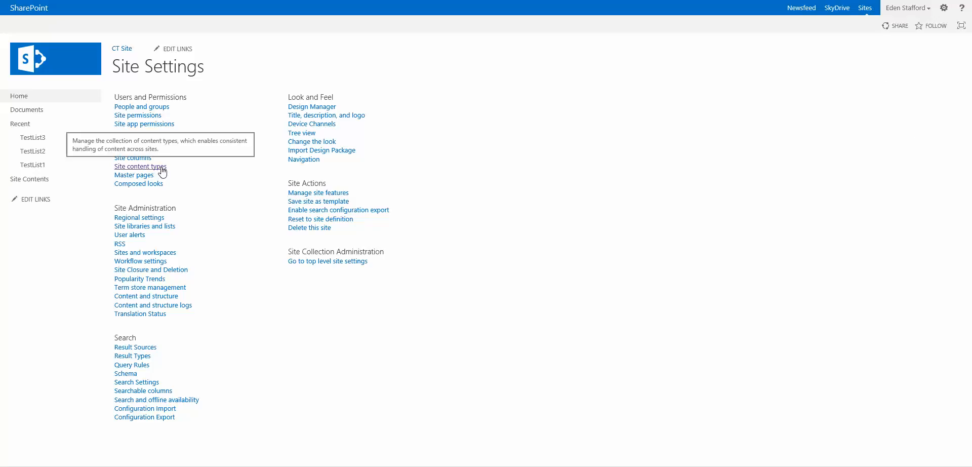
Reach Corporate Content Type via Site content types and start editing its form in Nintex Forms.
click(140, 166)
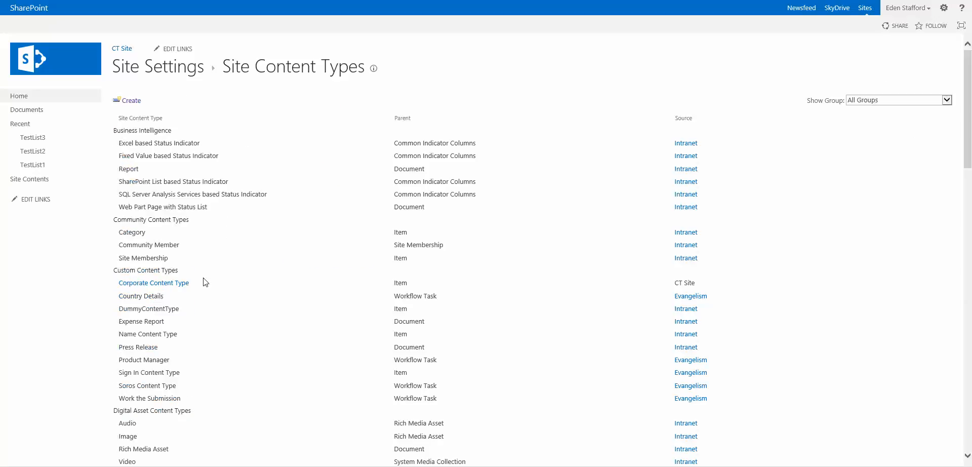
mouse_move(154, 282)
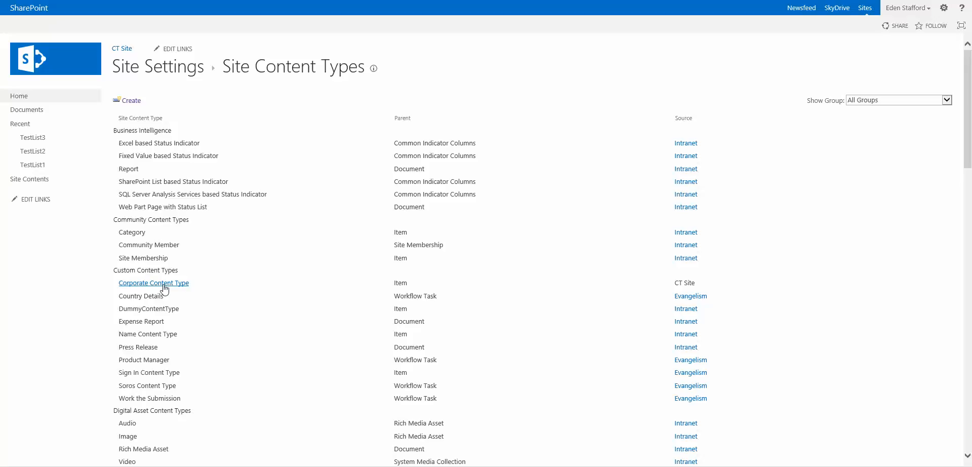
click(154, 283)
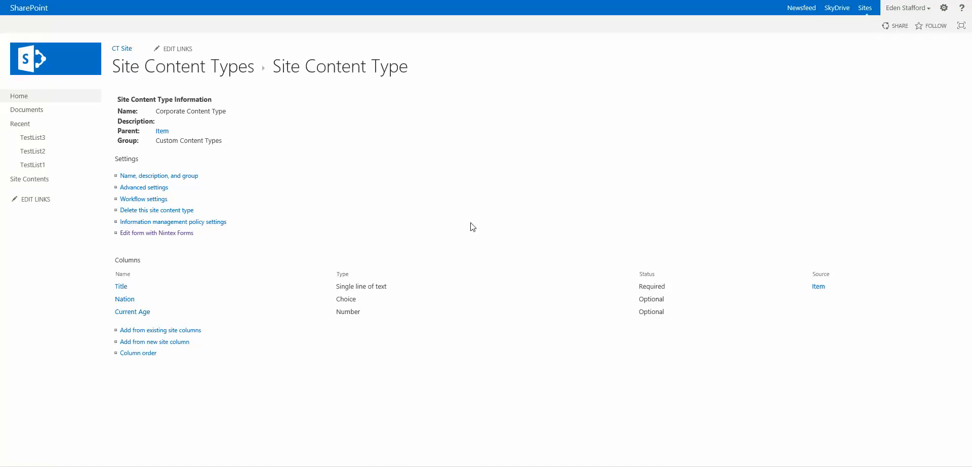
mouse_move(246, 246)
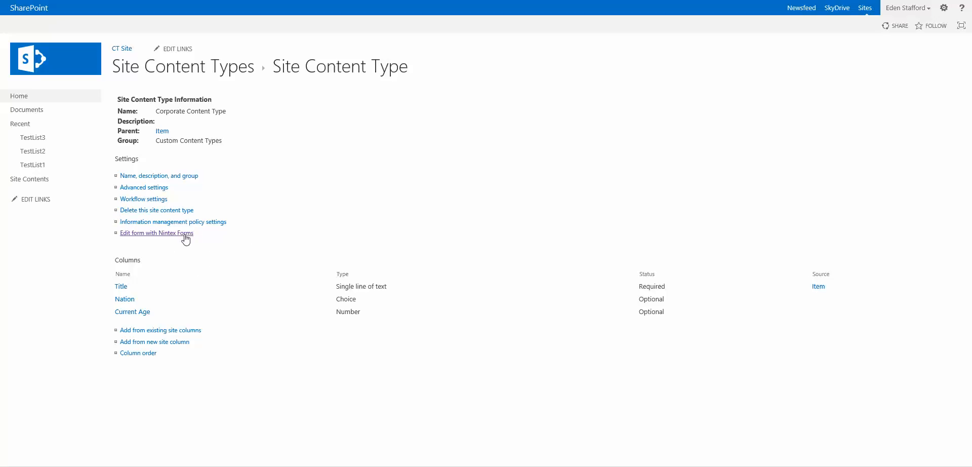
click(156, 233)
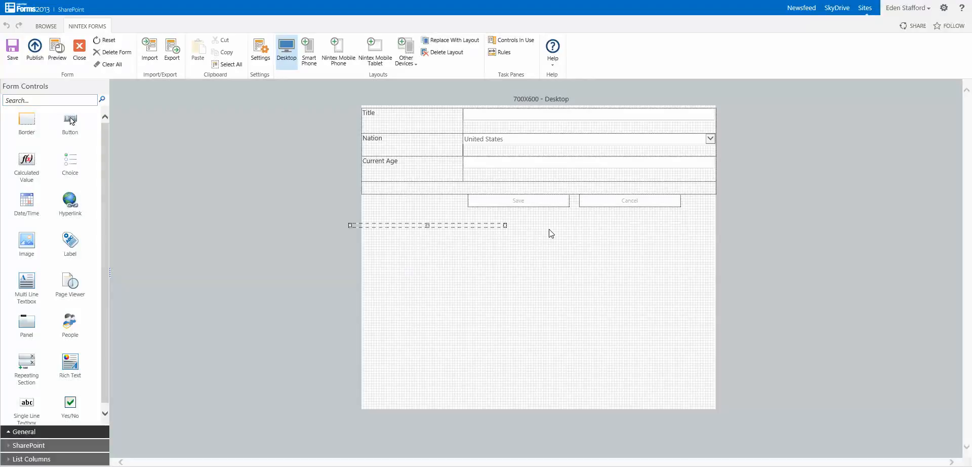
Set the form's background colour to light grey #DDDDDD in the form settings.
click(369, 113)
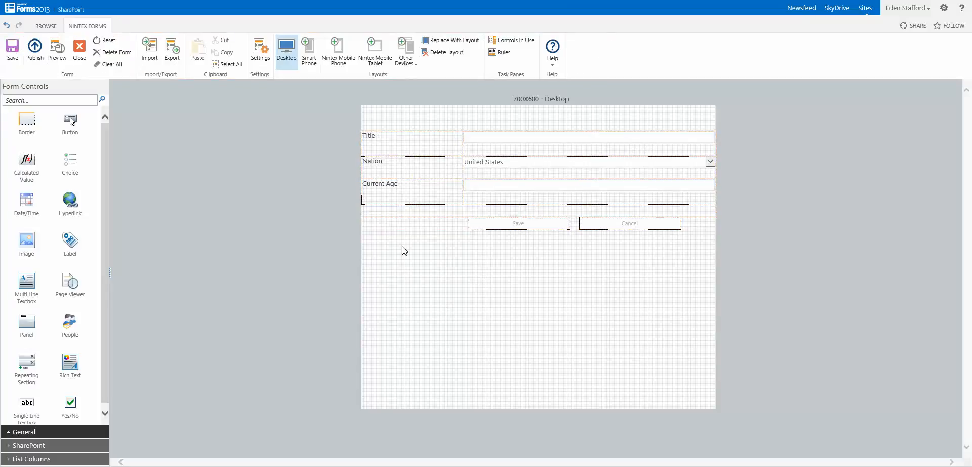
click(260, 50)
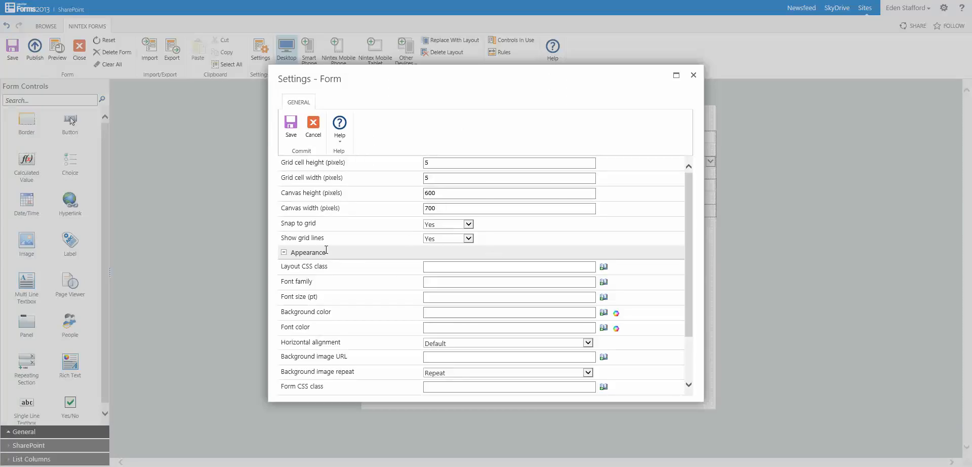
click(617, 313)
text(#DDDDDD)
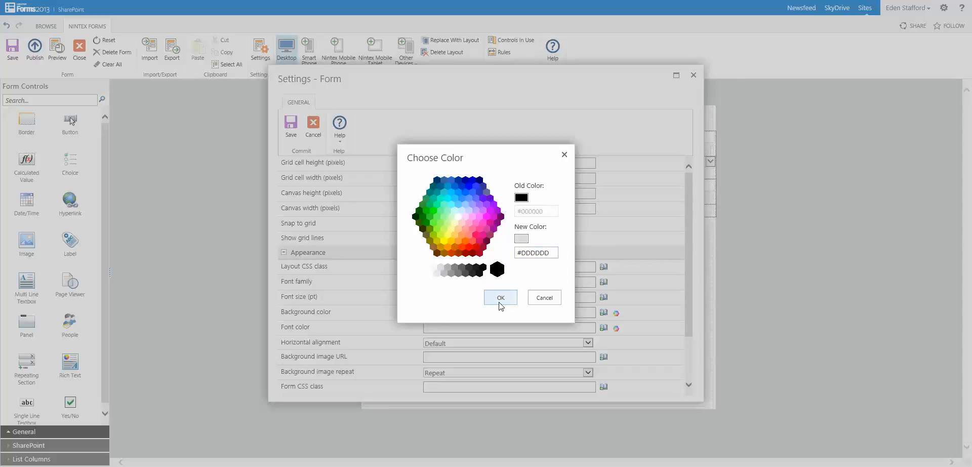
click(500, 297)
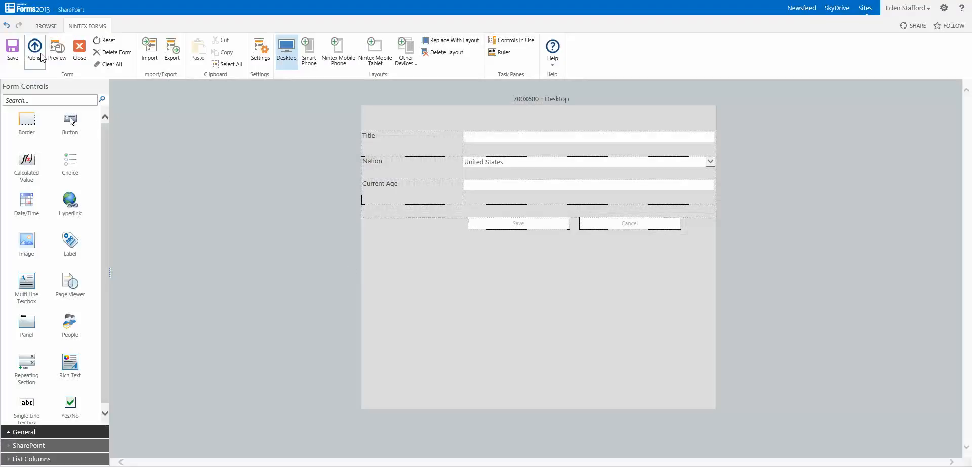
Publish the Desktop layout of the grey form and exit the Nintex designer.
click(34, 50)
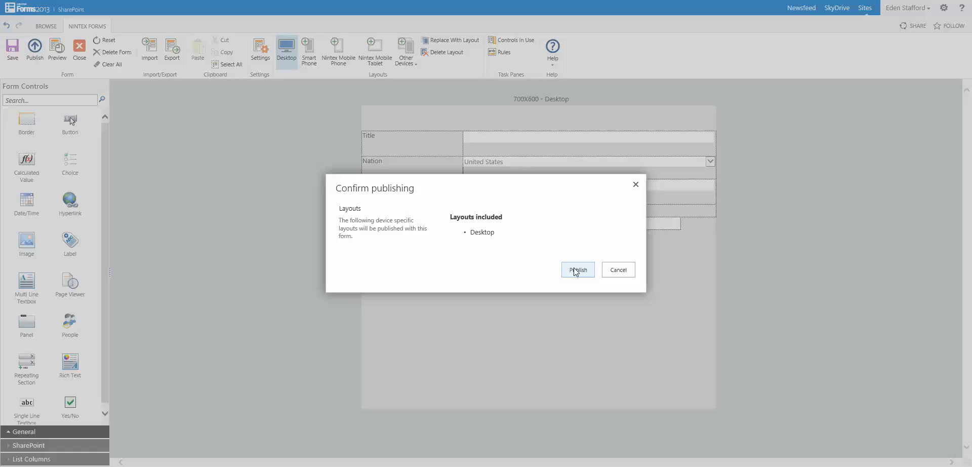
click(578, 270)
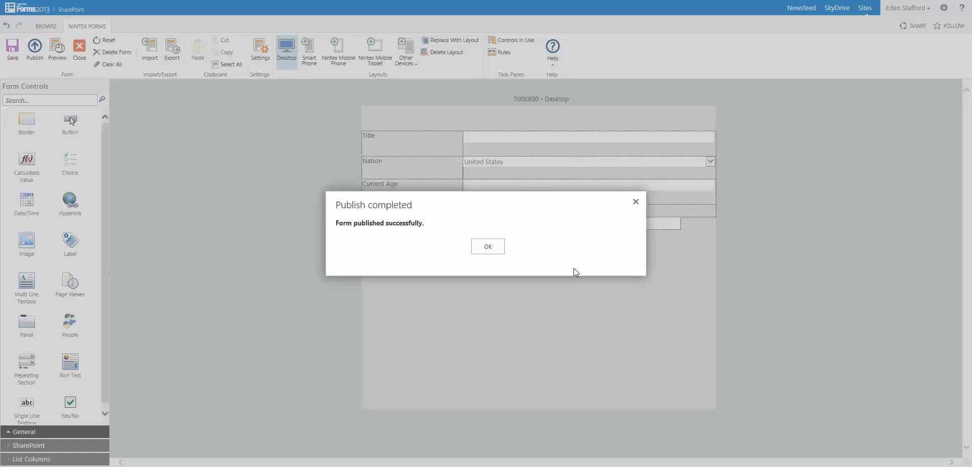
mouse_move(511, 250)
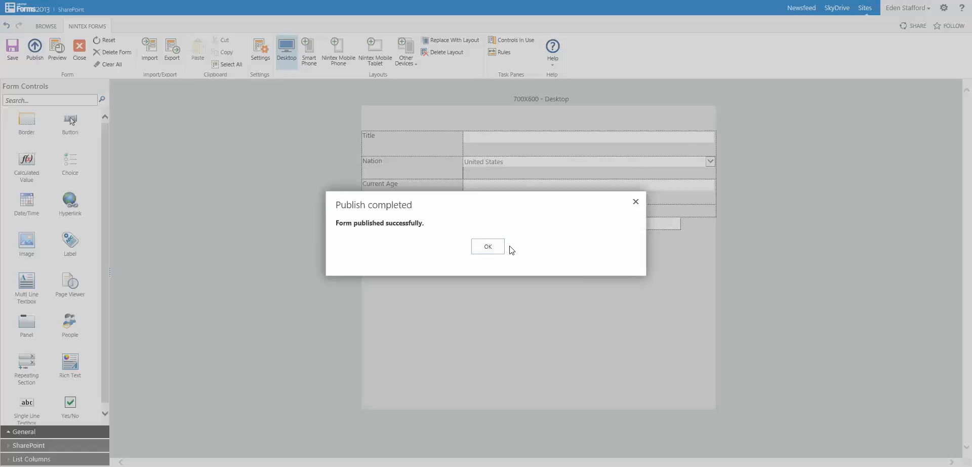
click(487, 246)
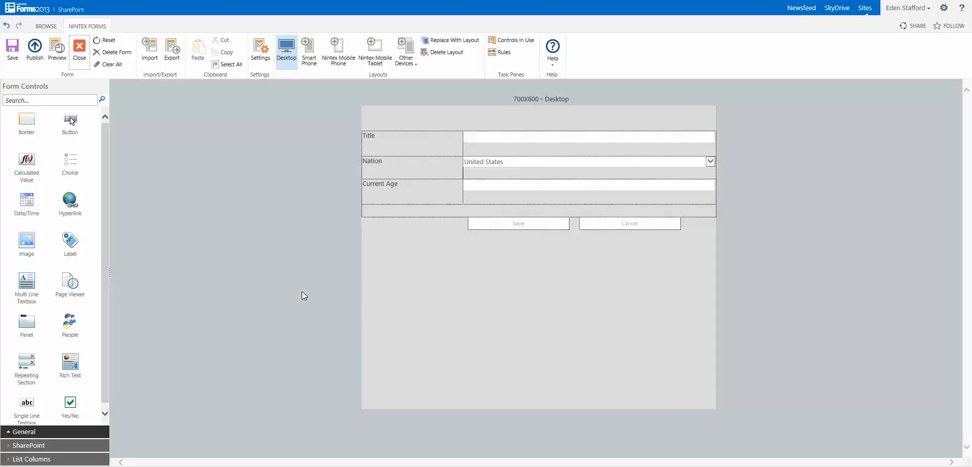
click(79, 50)
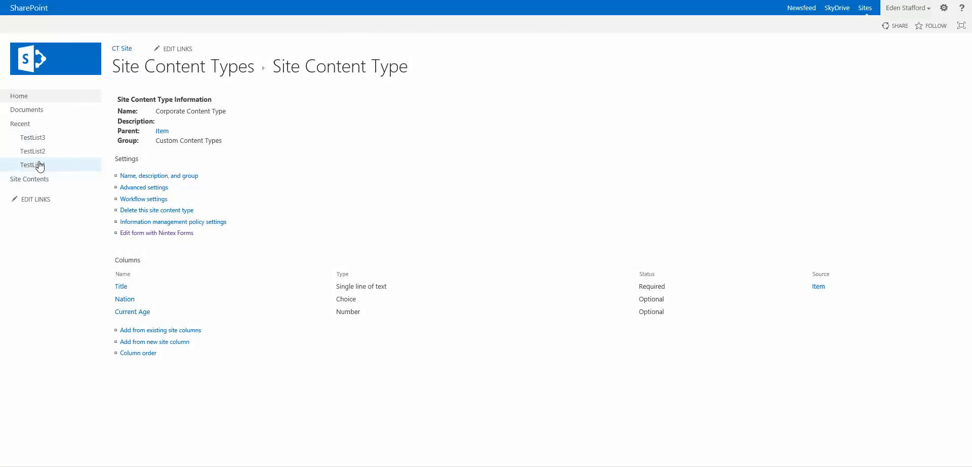
In TestList1, cancel a plain new item, then start a Corporate Content Type item showing the grey form.
click(33, 165)
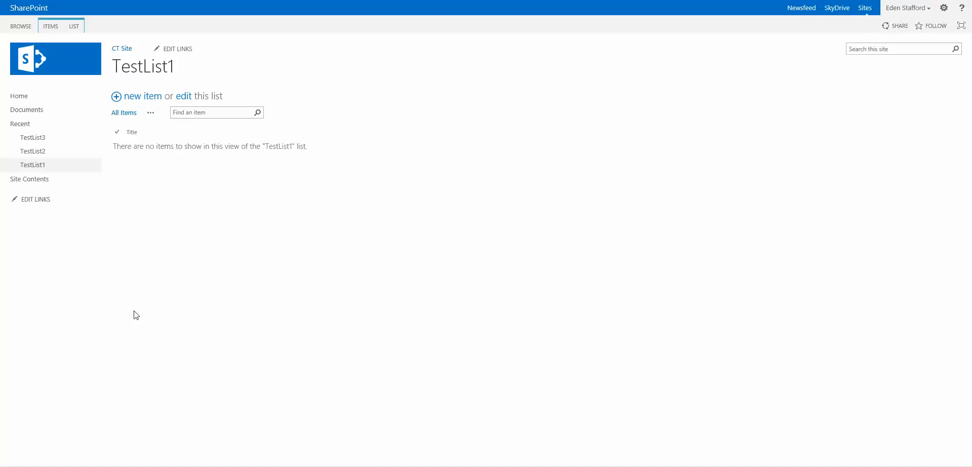
click(50, 27)
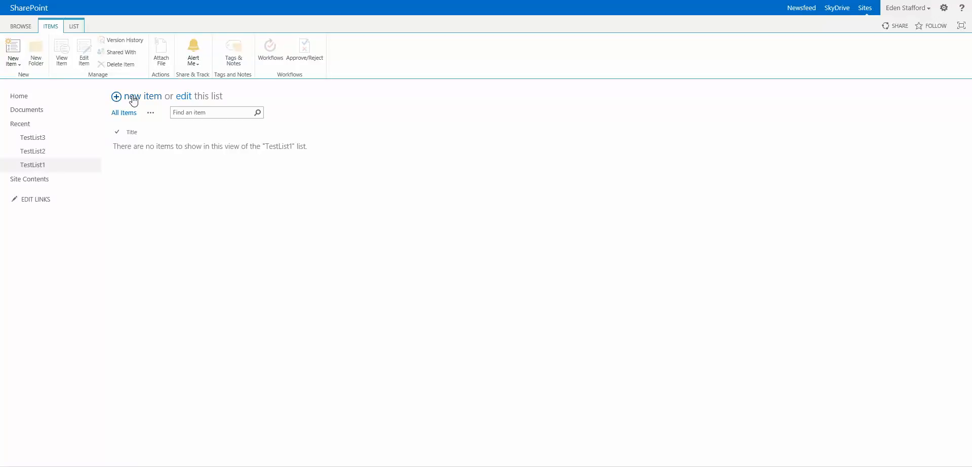
click(142, 96)
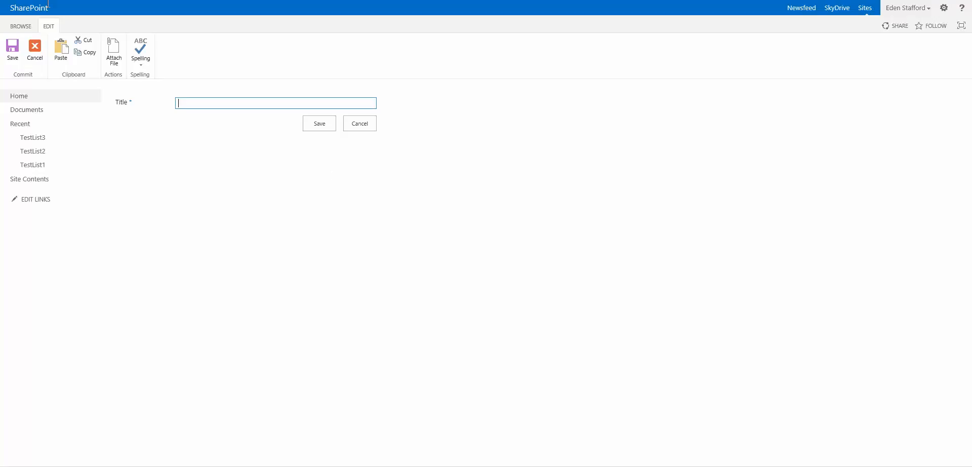
click(358, 123)
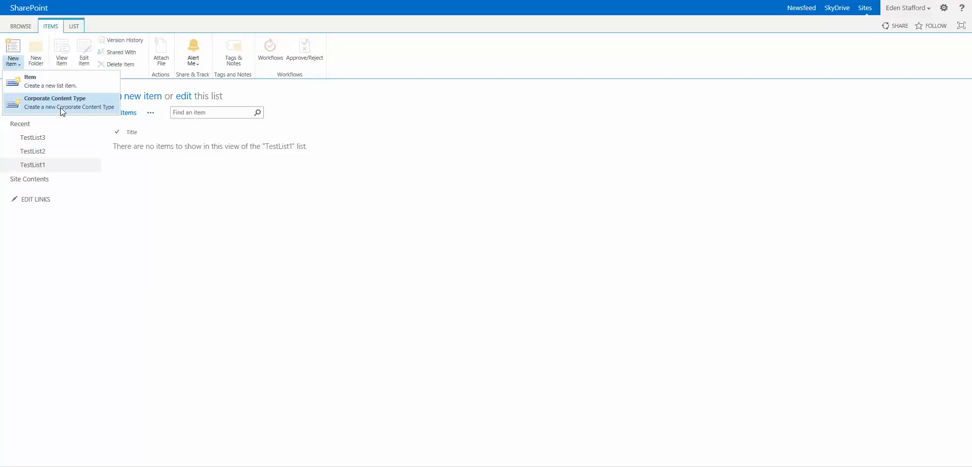
click(54, 98)
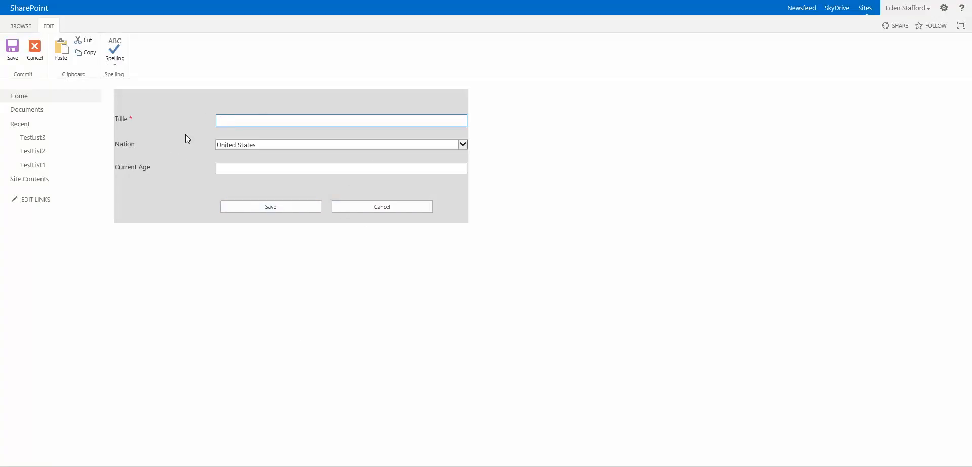
mouse_move(74, 123)
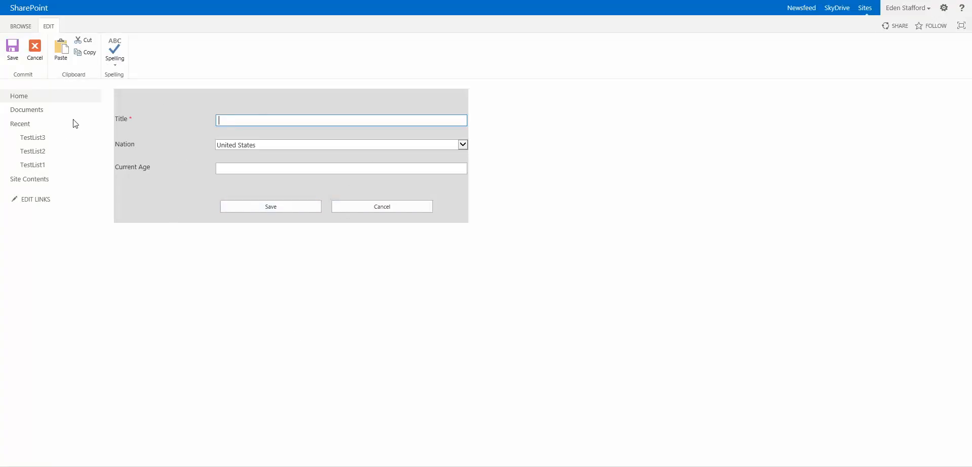
In TestList3, start a Corporate Content Type item, view the grey form and cancel it.
click(382, 207)
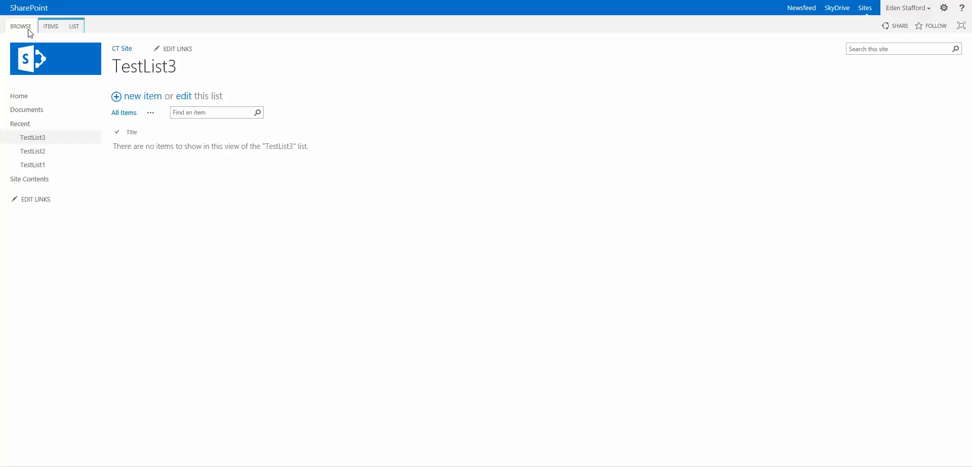
click(51, 27)
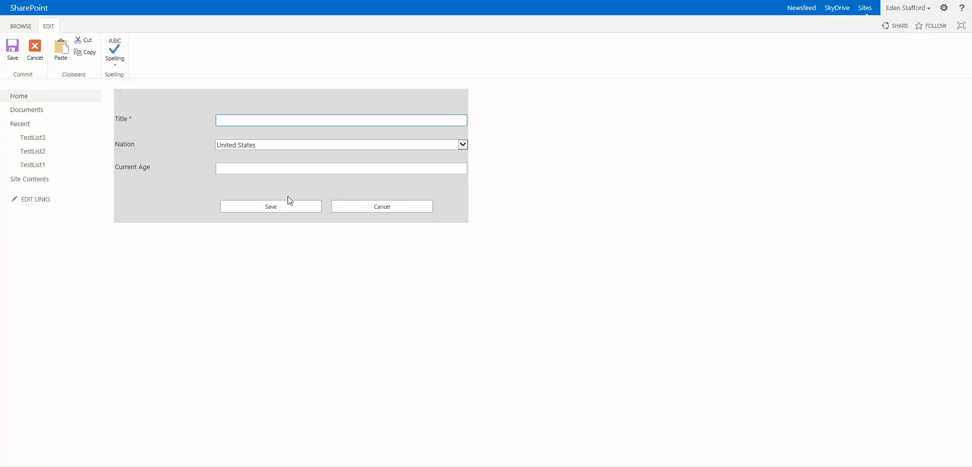
click(381, 207)
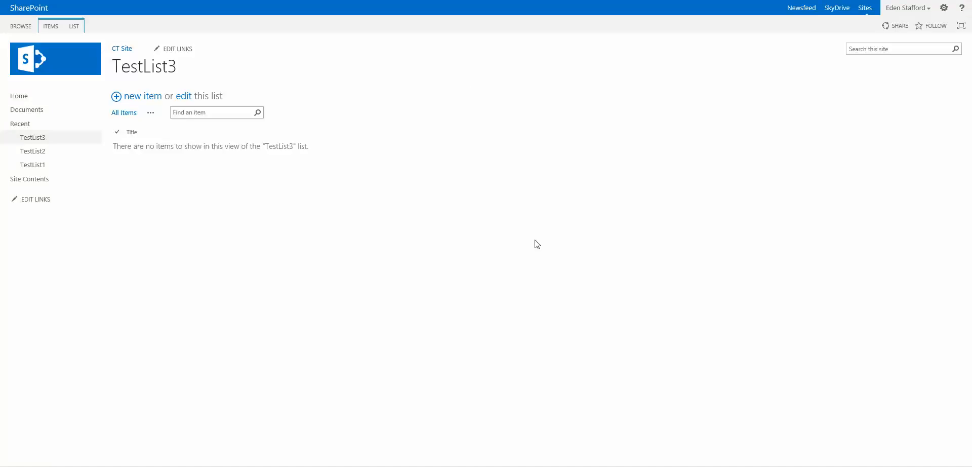
mouse_move(313, 188)
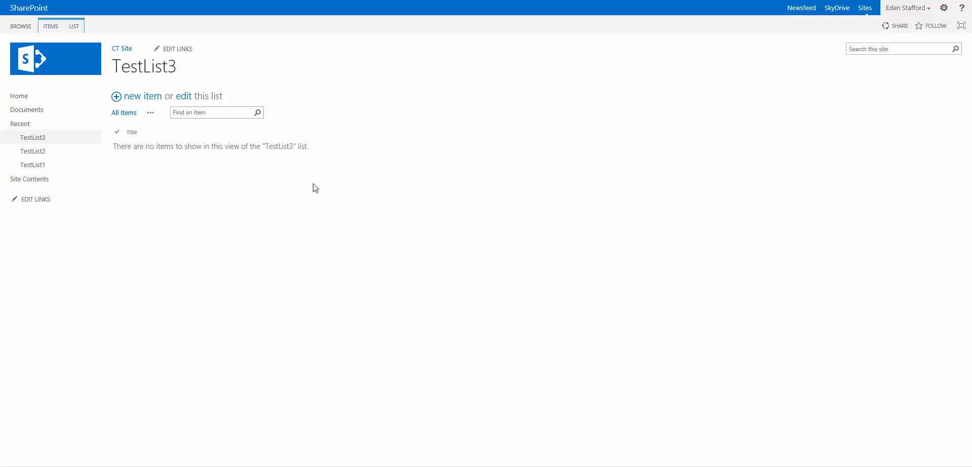
From TestList1, go through Site settings to the site content types gallery.
click(32, 165)
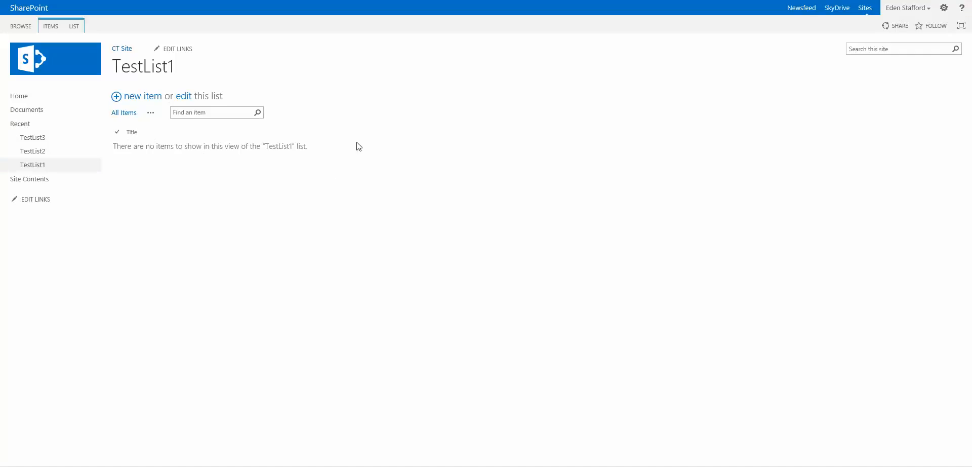
click(73, 26)
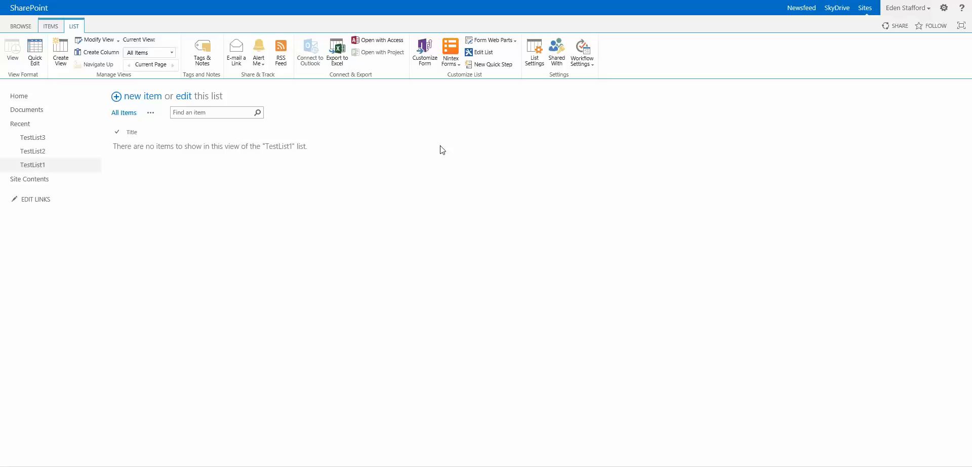
mouse_move(543, 98)
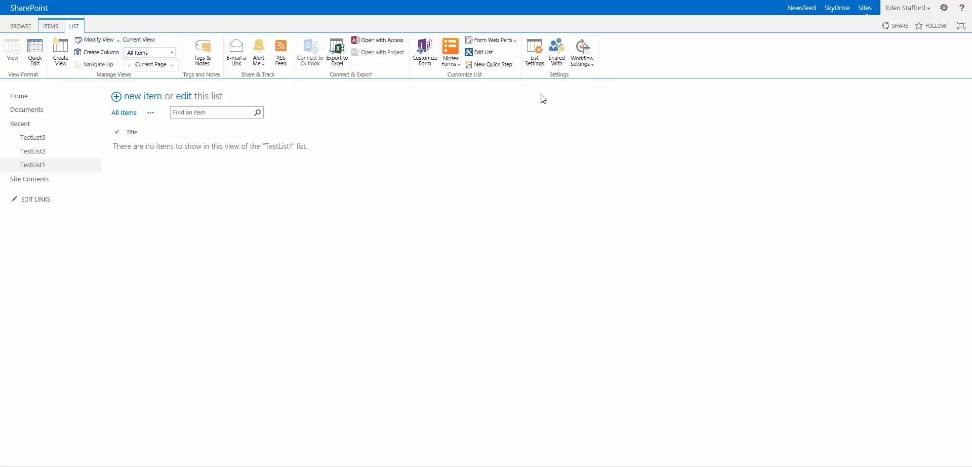
click(943, 7)
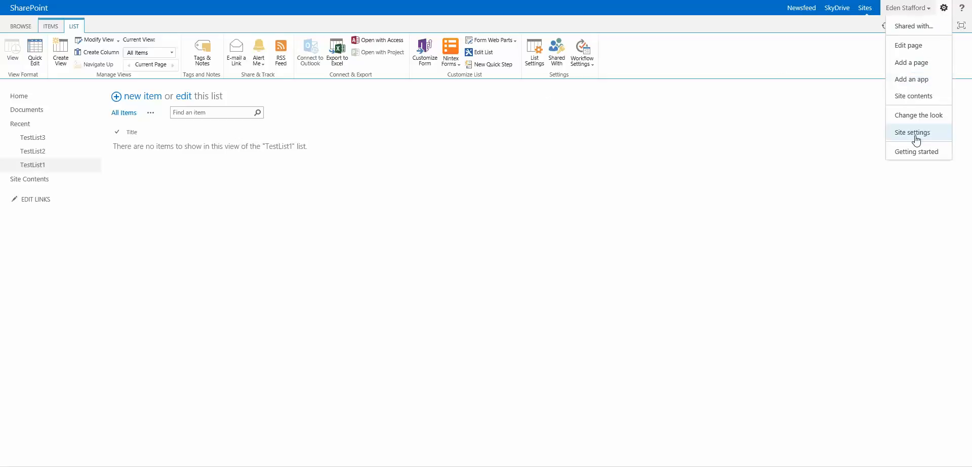
click(912, 133)
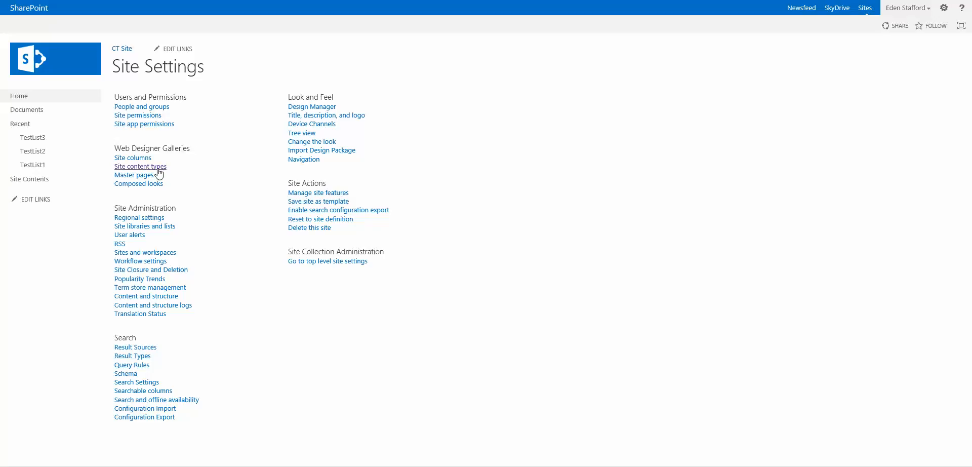
click(139, 167)
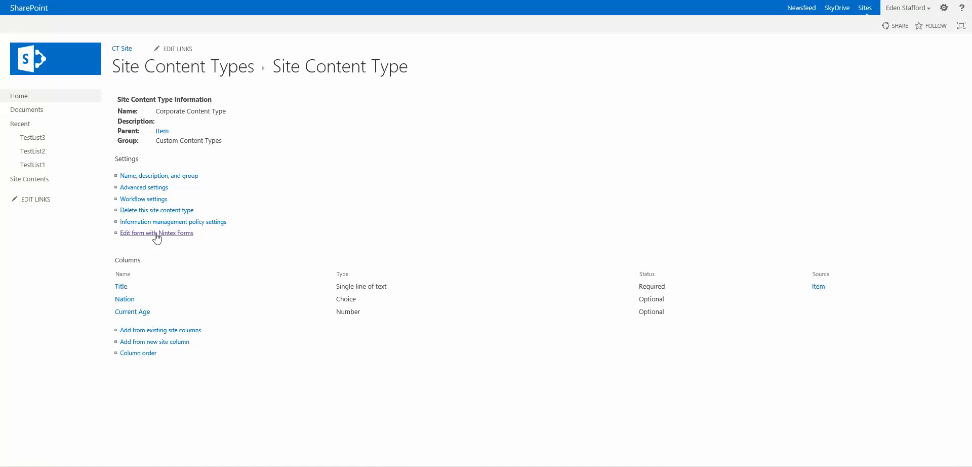
mouse_move(172, 243)
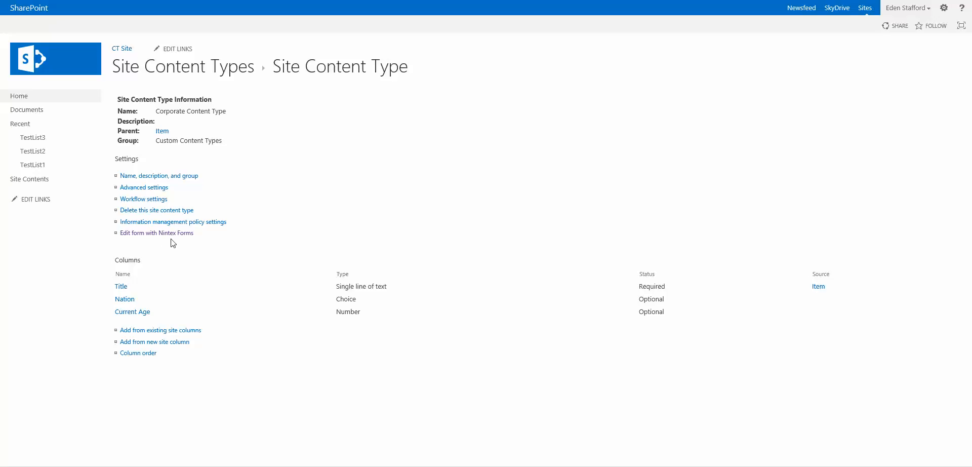
mouse_move(178, 256)
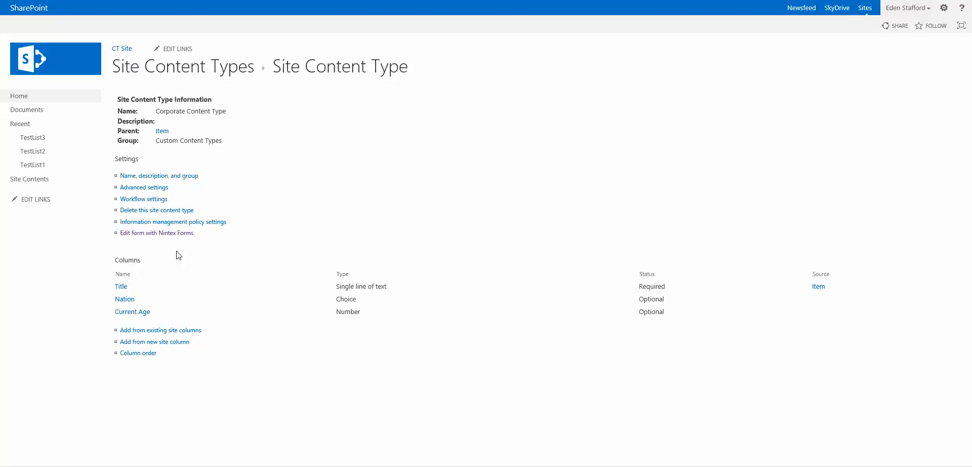
mouse_move(270, 230)
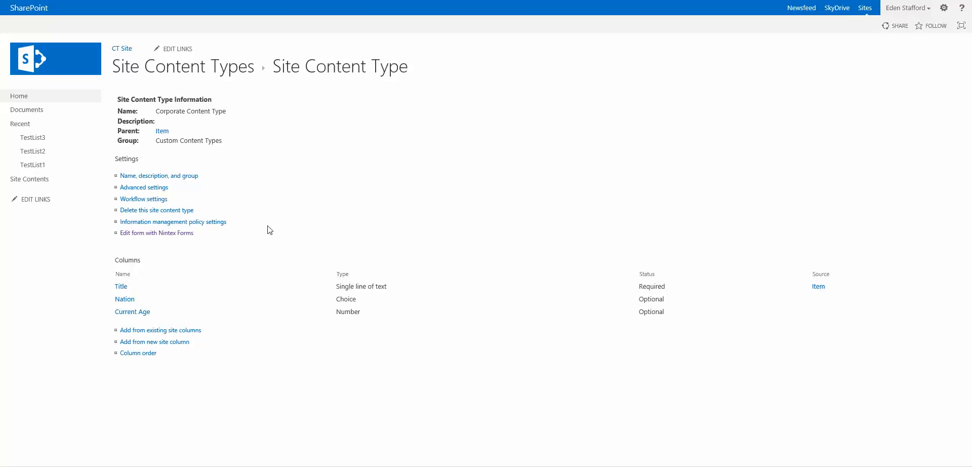
mouse_move(784, 7)
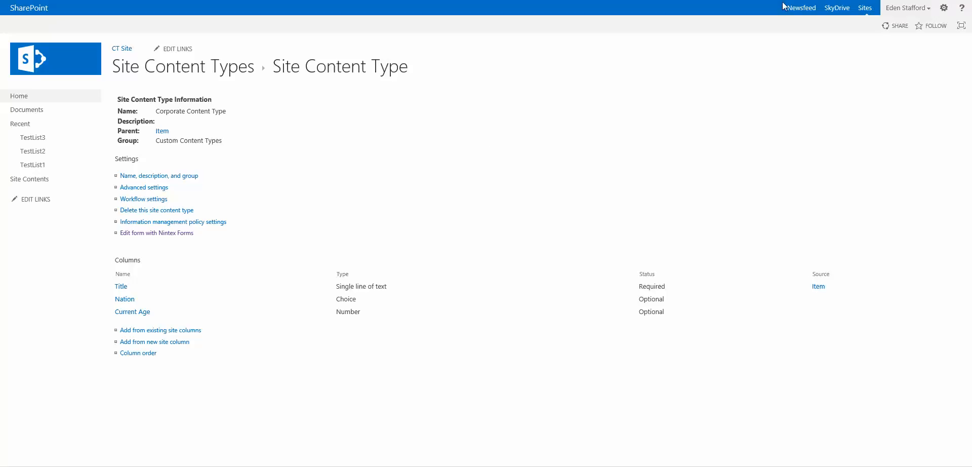